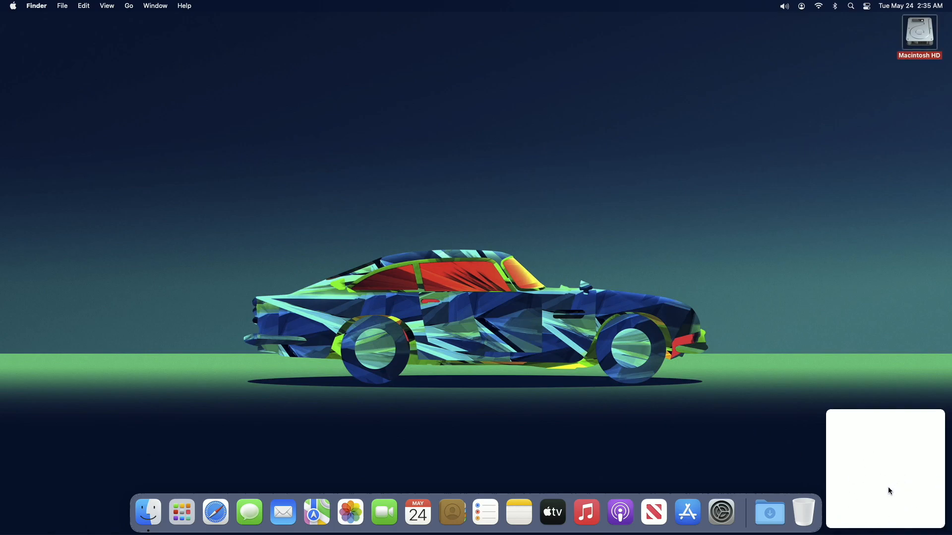
# Dismiss a desktop context menu, then reach the Screen Saver settings in Desktop & Screen Saver.
pyautogui.rightClick(464, 129)
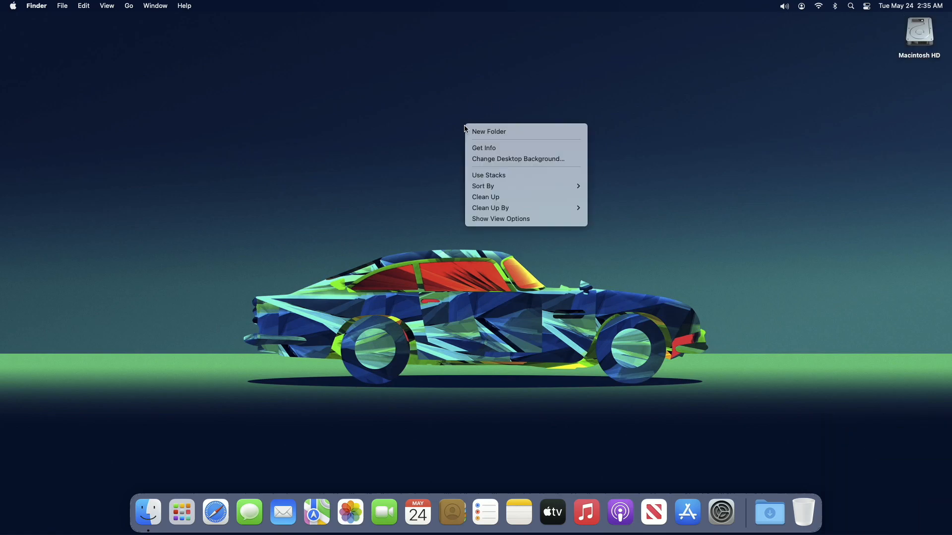
pyautogui.click(506, 187)
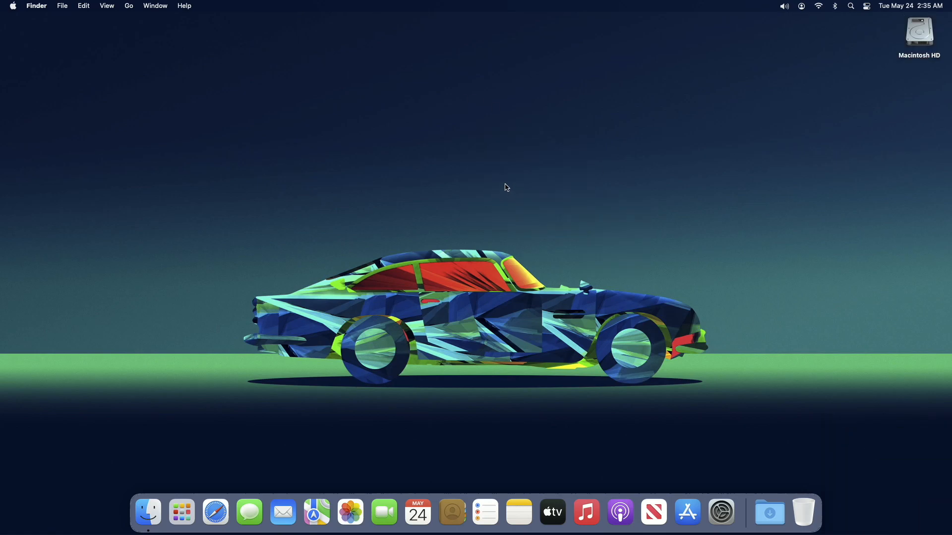
pyautogui.moveTo(507, 179)
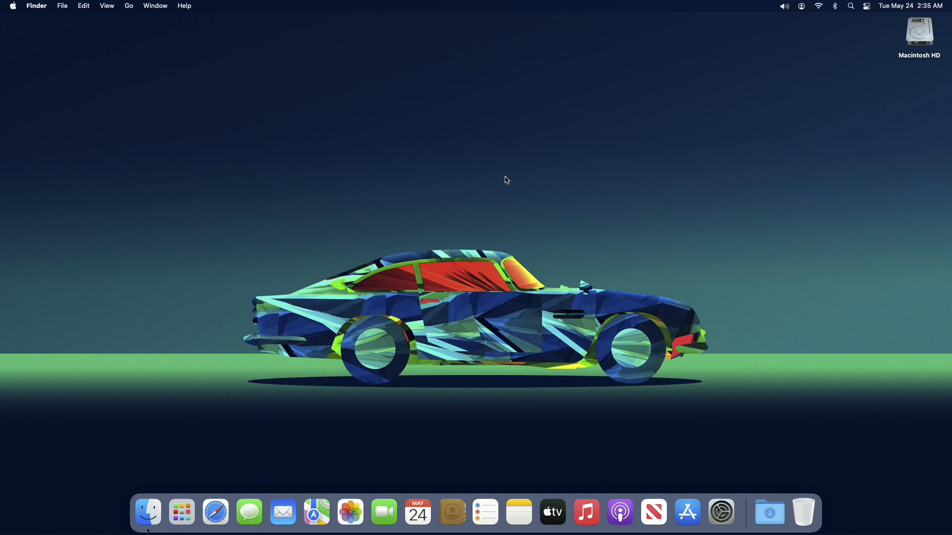
pyautogui.moveTo(721, 512)
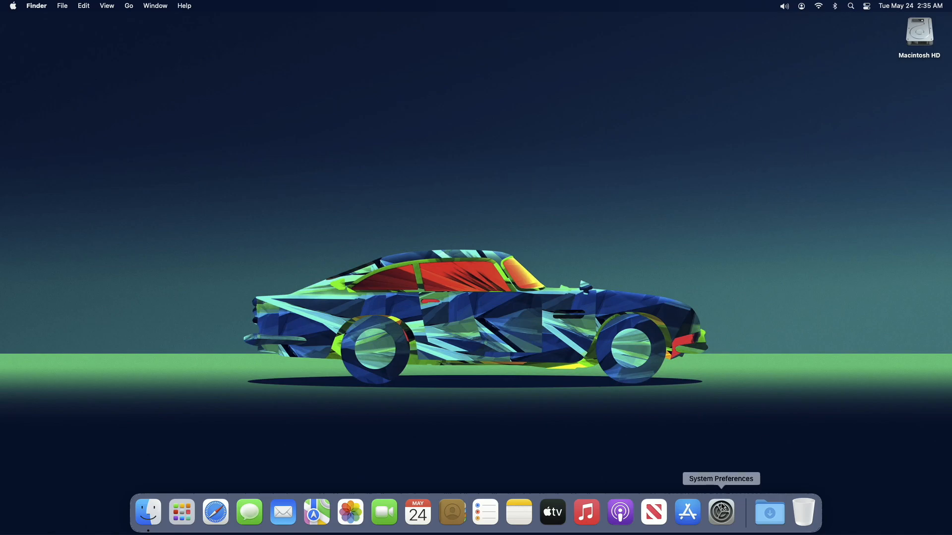
pyautogui.click(721, 513)
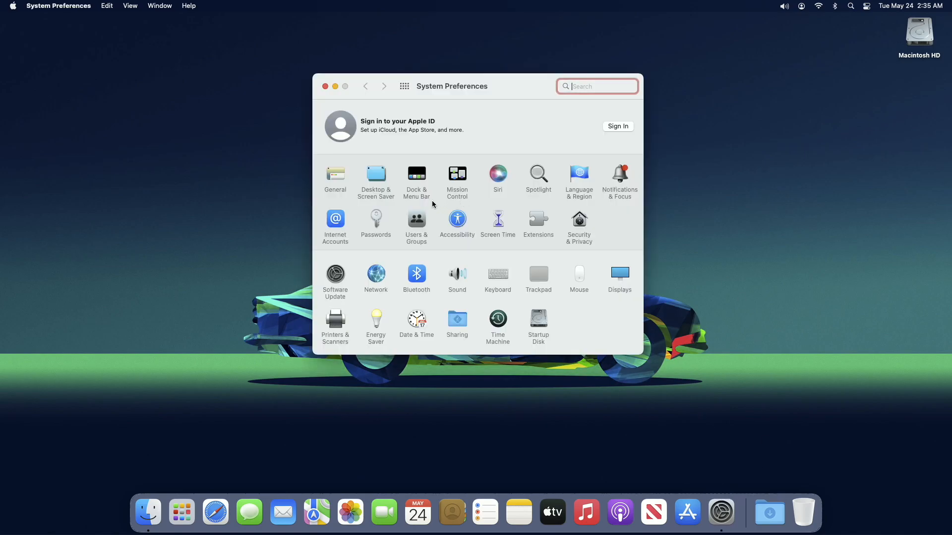
pyautogui.click(375, 176)
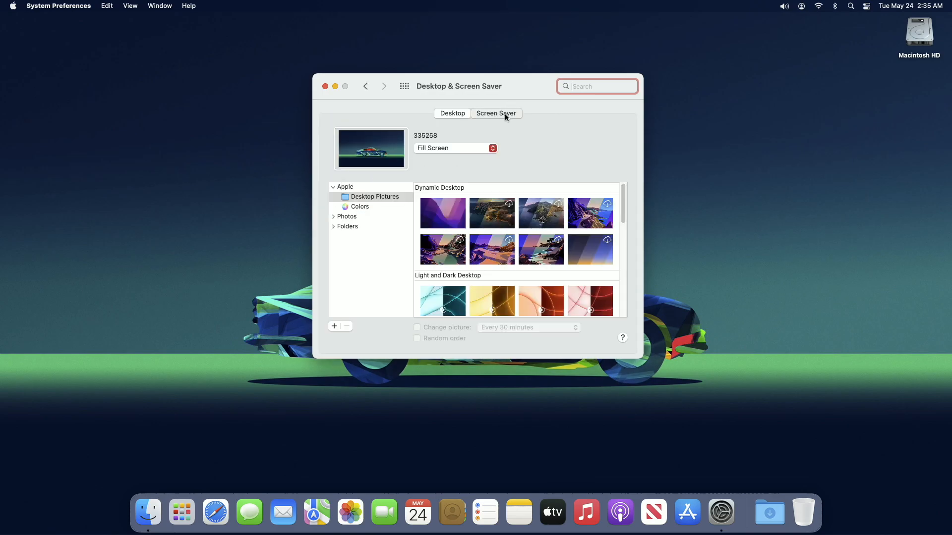
pyautogui.click(496, 113)
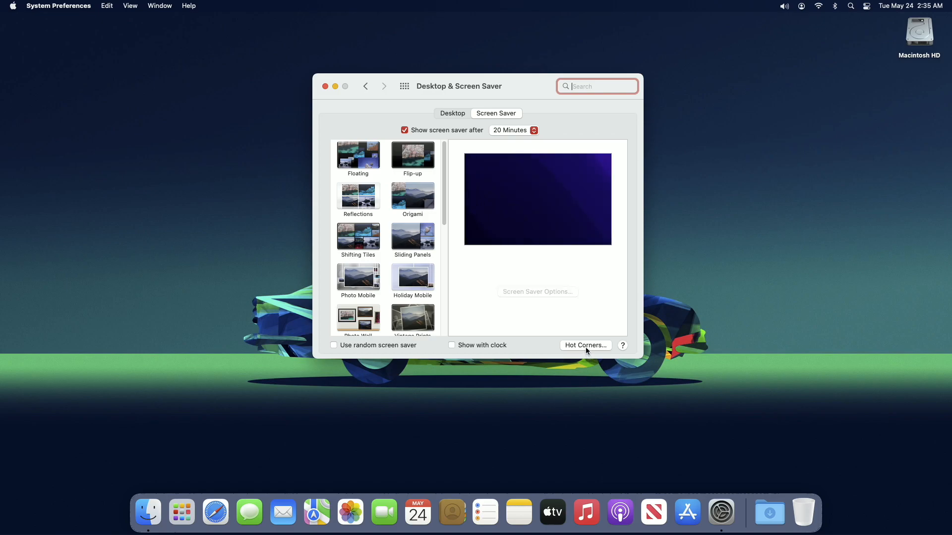
# In Hot Corners, leave every corner set to '-' and confirm with OK, disabling Quick Note.
pyautogui.click(585, 345)
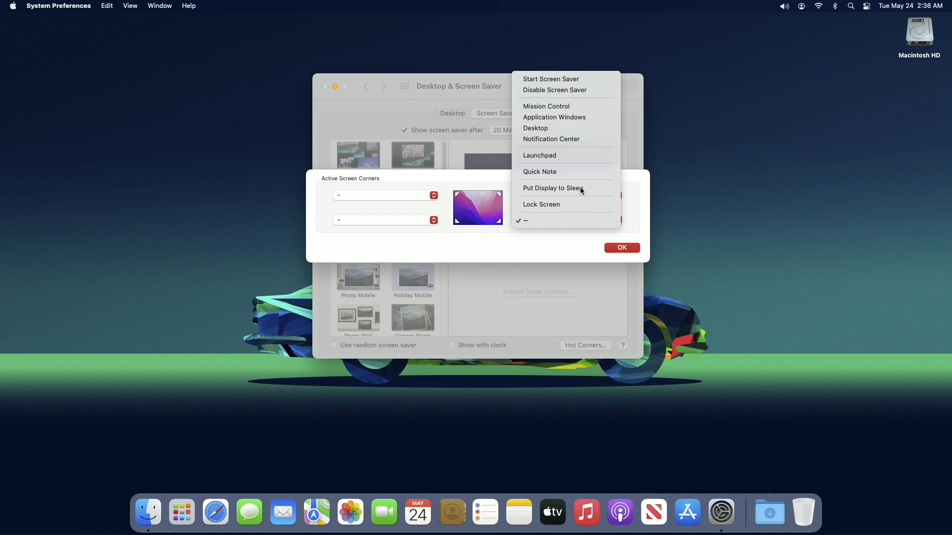
pyautogui.moveTo(553, 117)
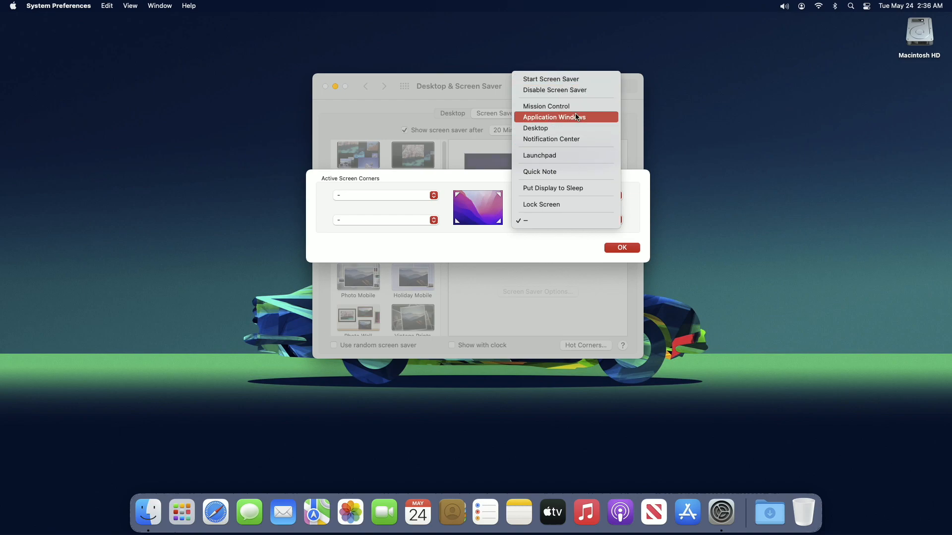
pyautogui.click(539, 155)
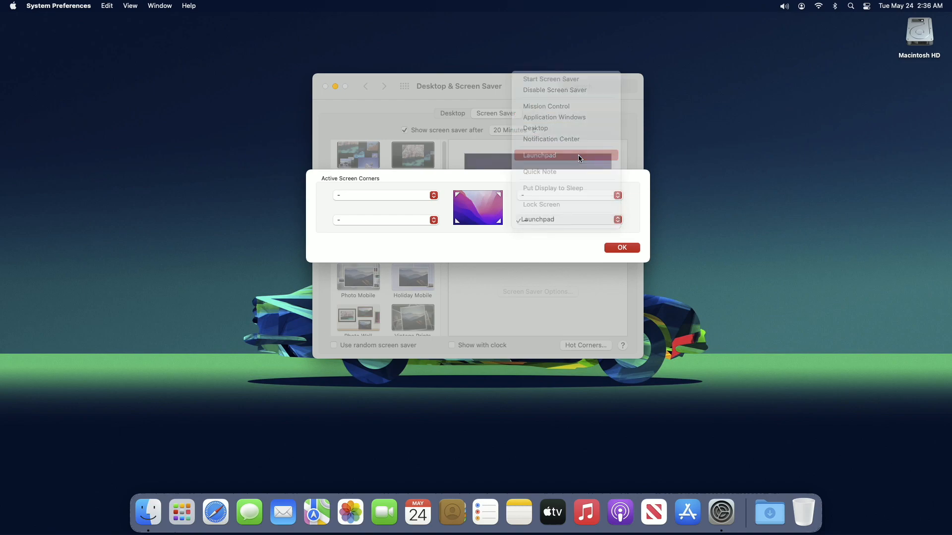
pyautogui.click(538, 155)
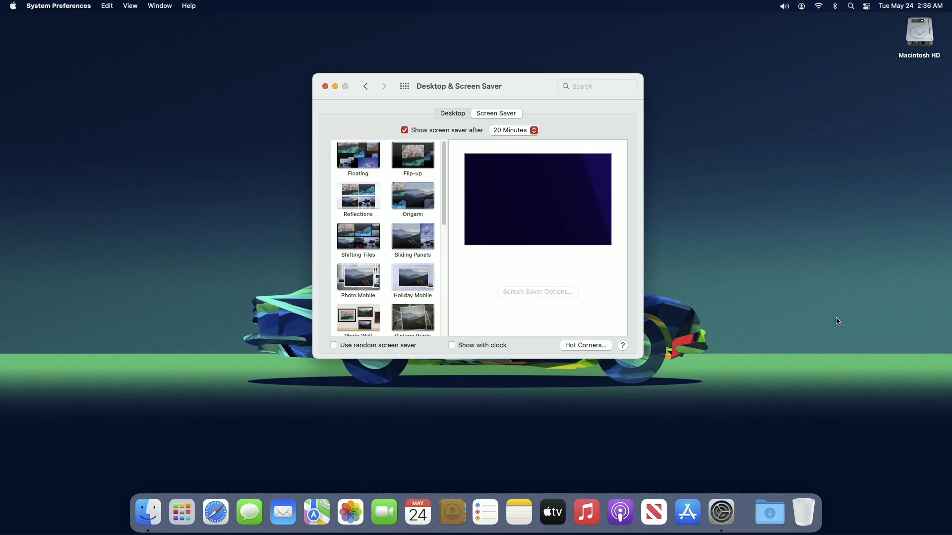
pyautogui.click(585, 345)
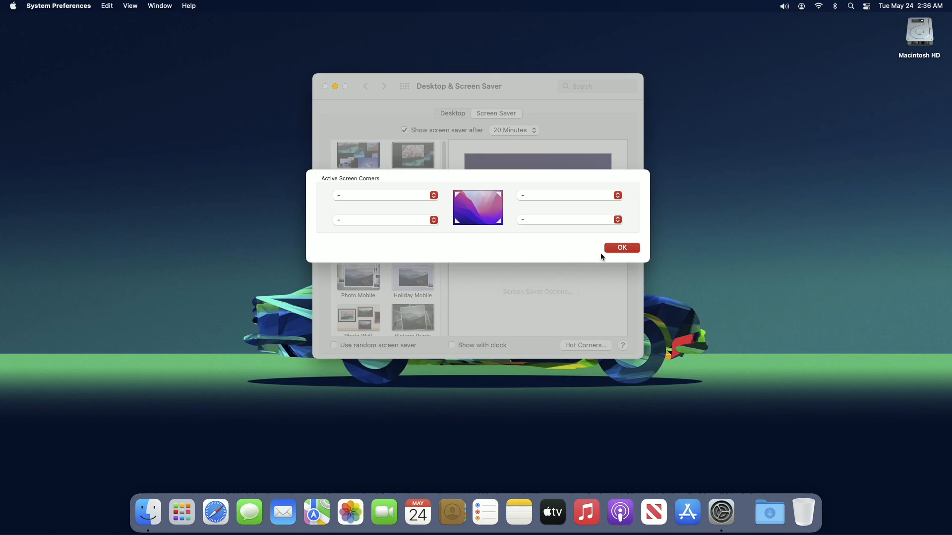
pyautogui.click(621, 248)
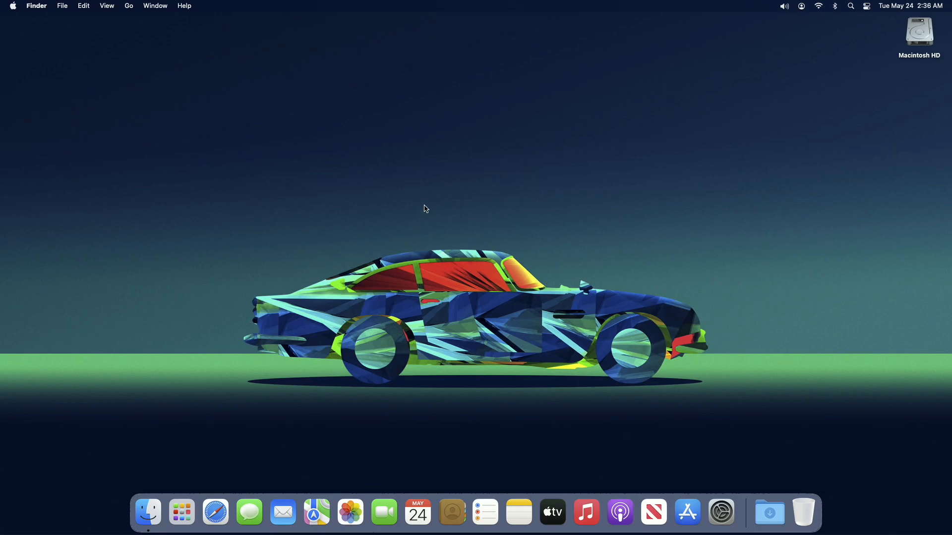
pyautogui.moveTo(475, 244)
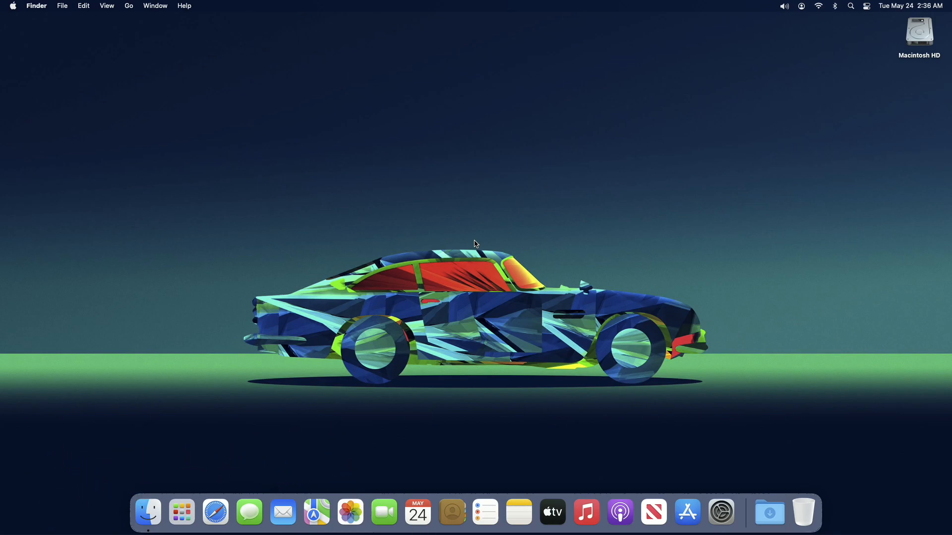
pyautogui.moveTo(469, 239)
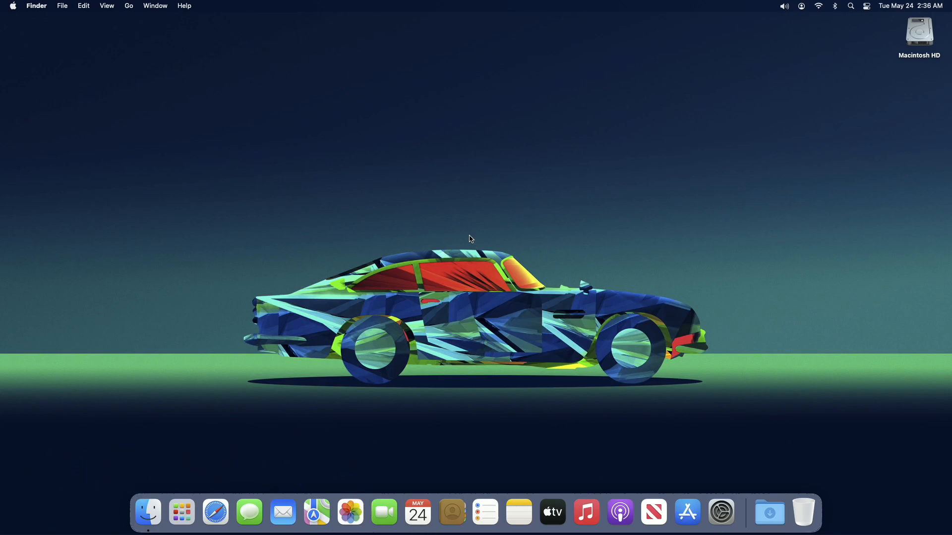